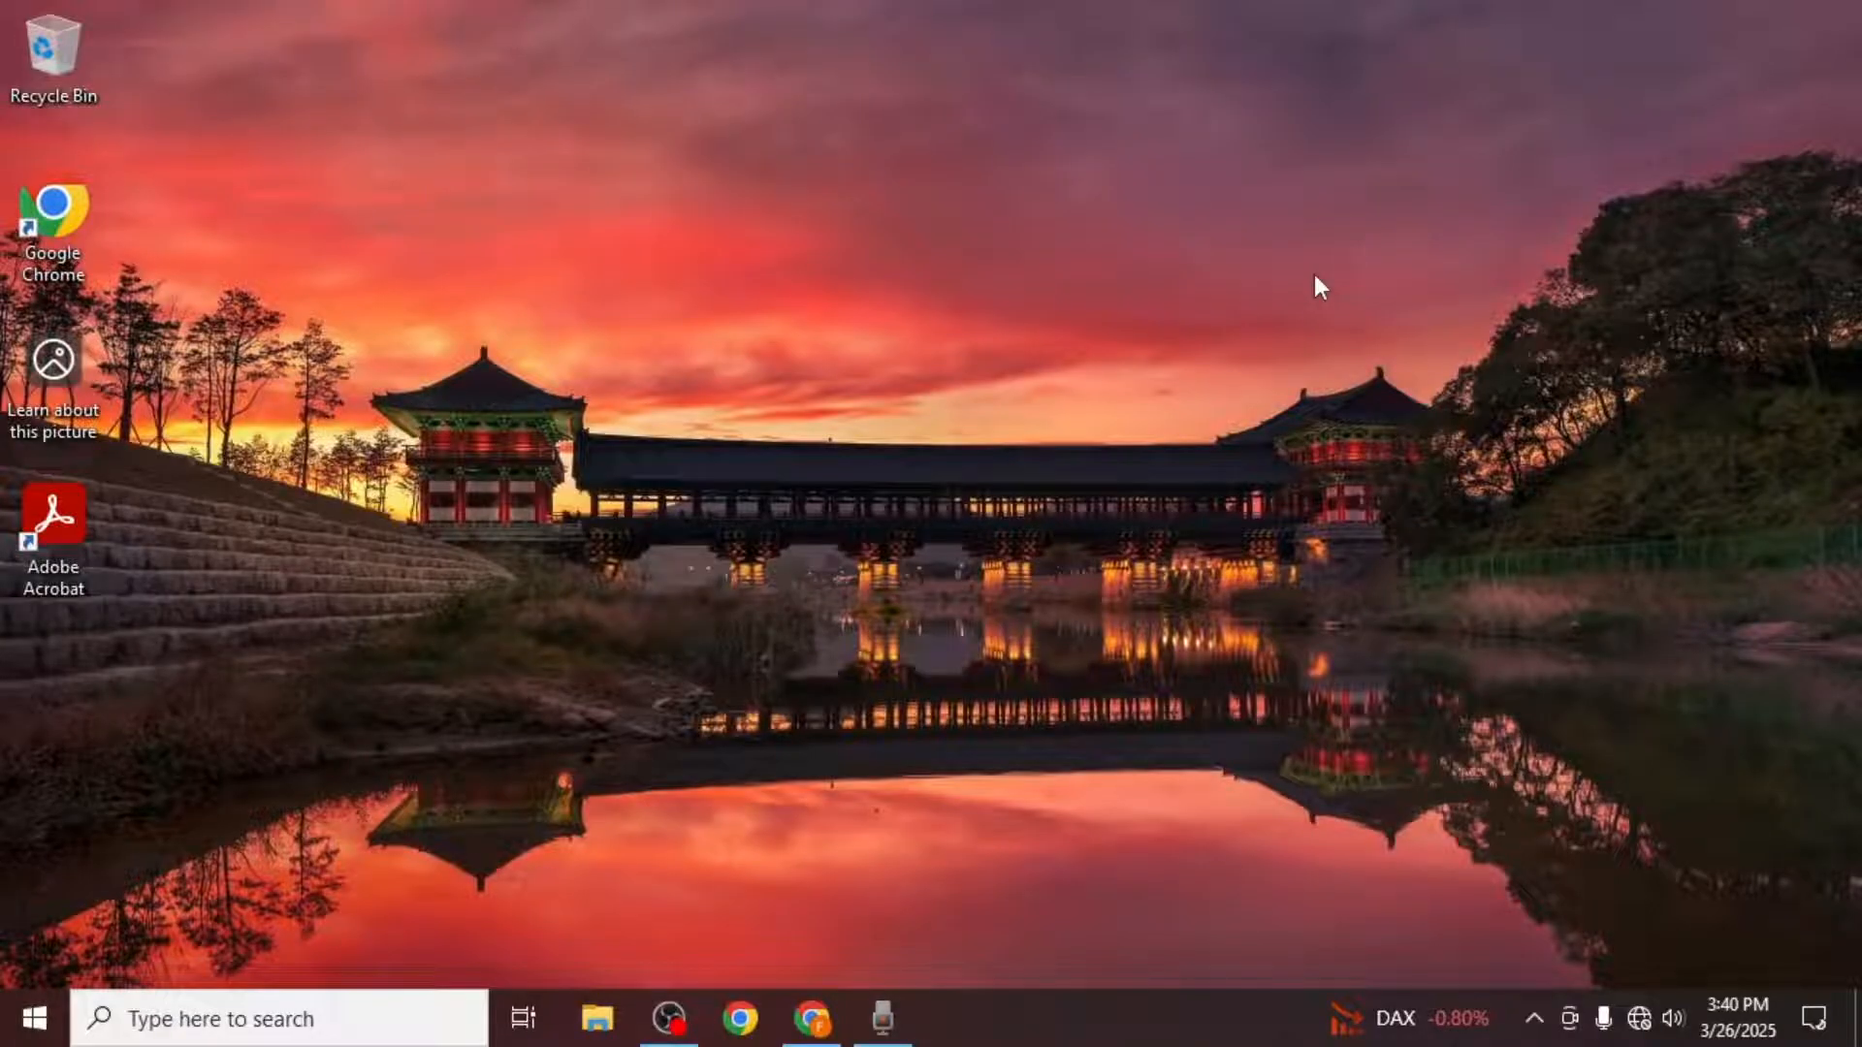
Step: Launch Adobe Acrobat Reader from its desktop shortcut to reach the welcome home screen
{"action": "left_click", "coordinate": [54, 519]}
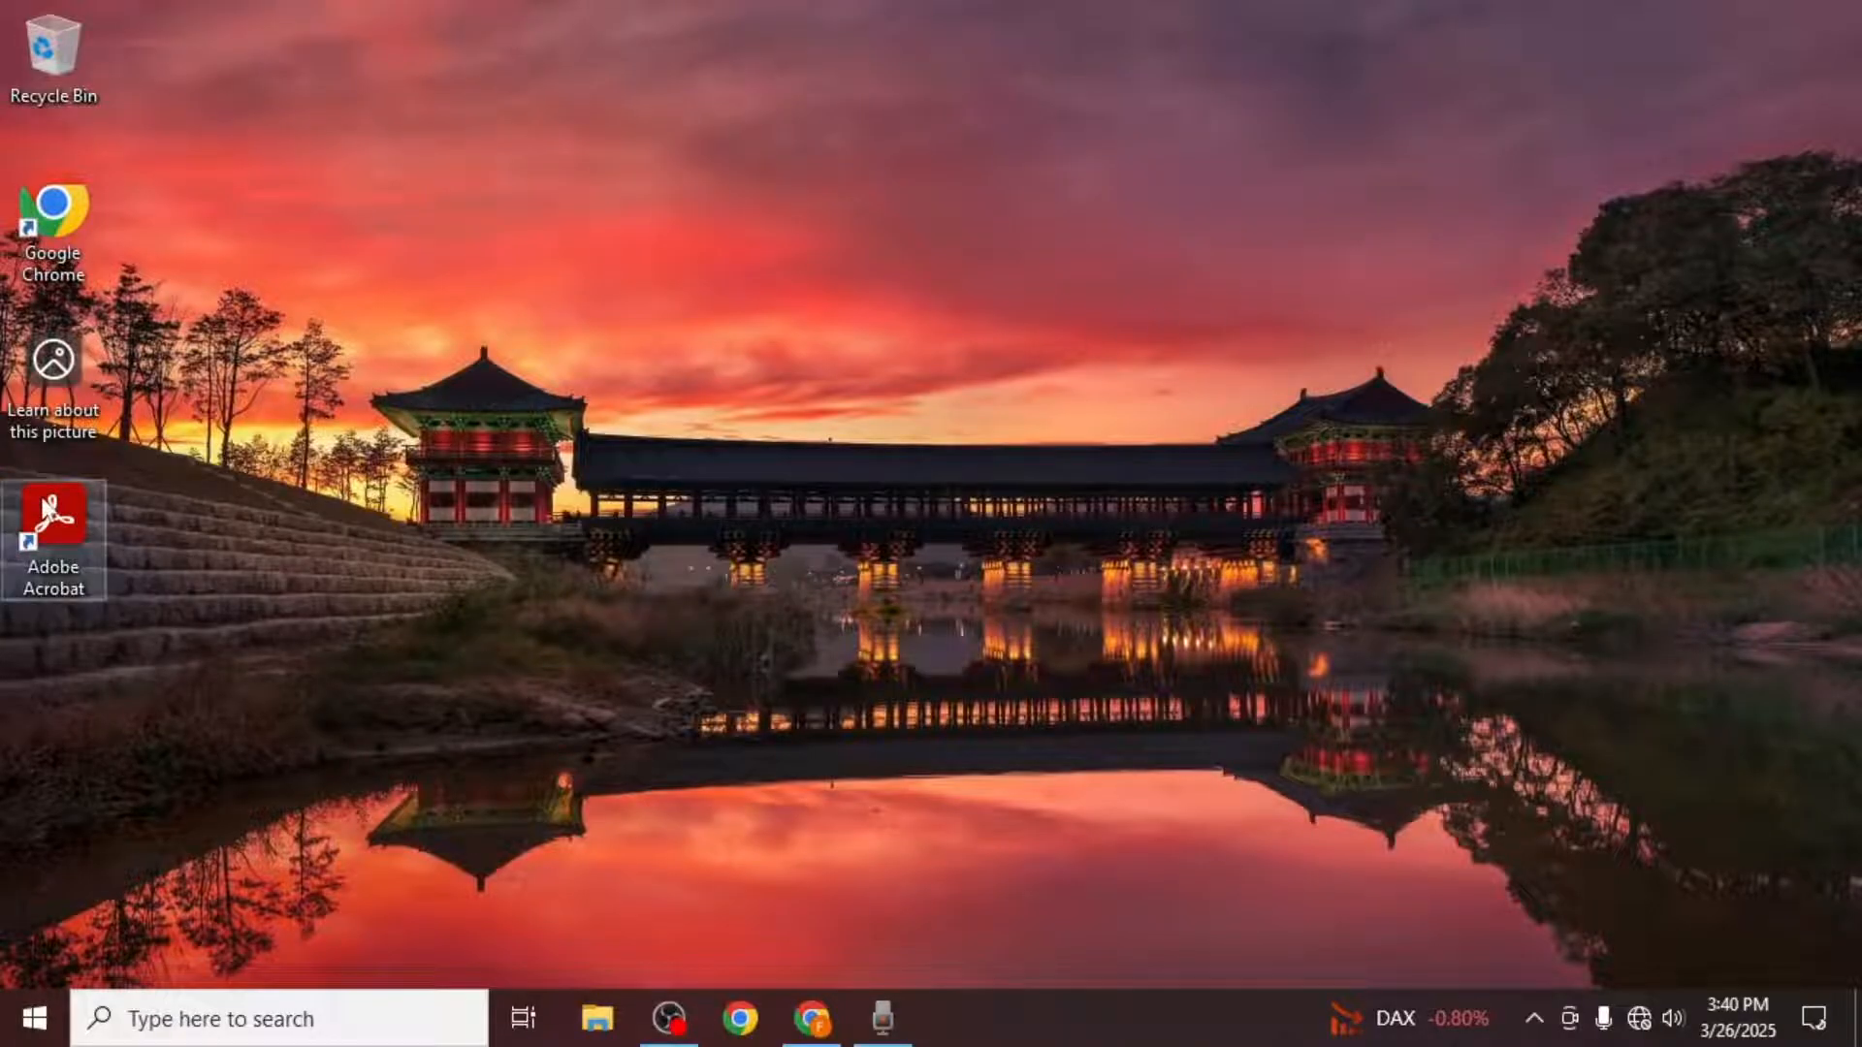
{"action": "double_click", "coordinate": [55, 510]}
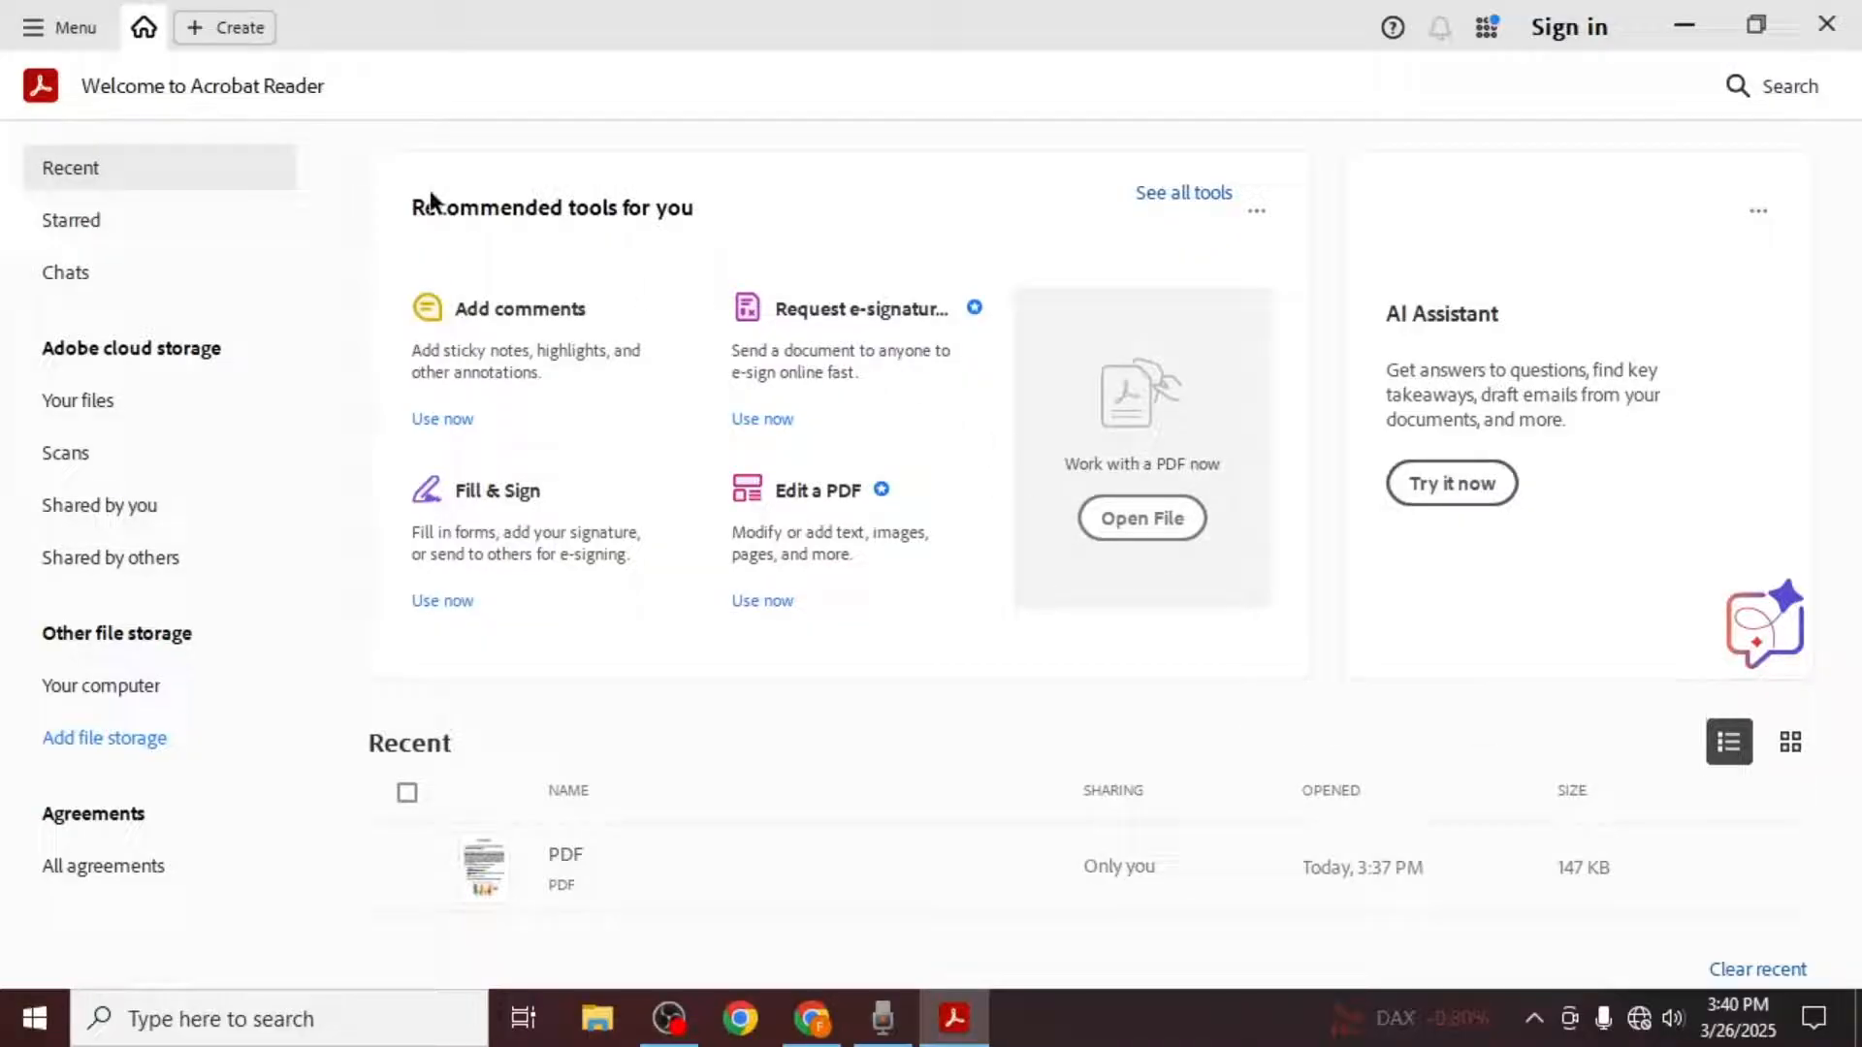
Step: Show Acrobat Reader's main Menu of file and application commands
{"action": "left_click", "coordinate": [58, 28]}
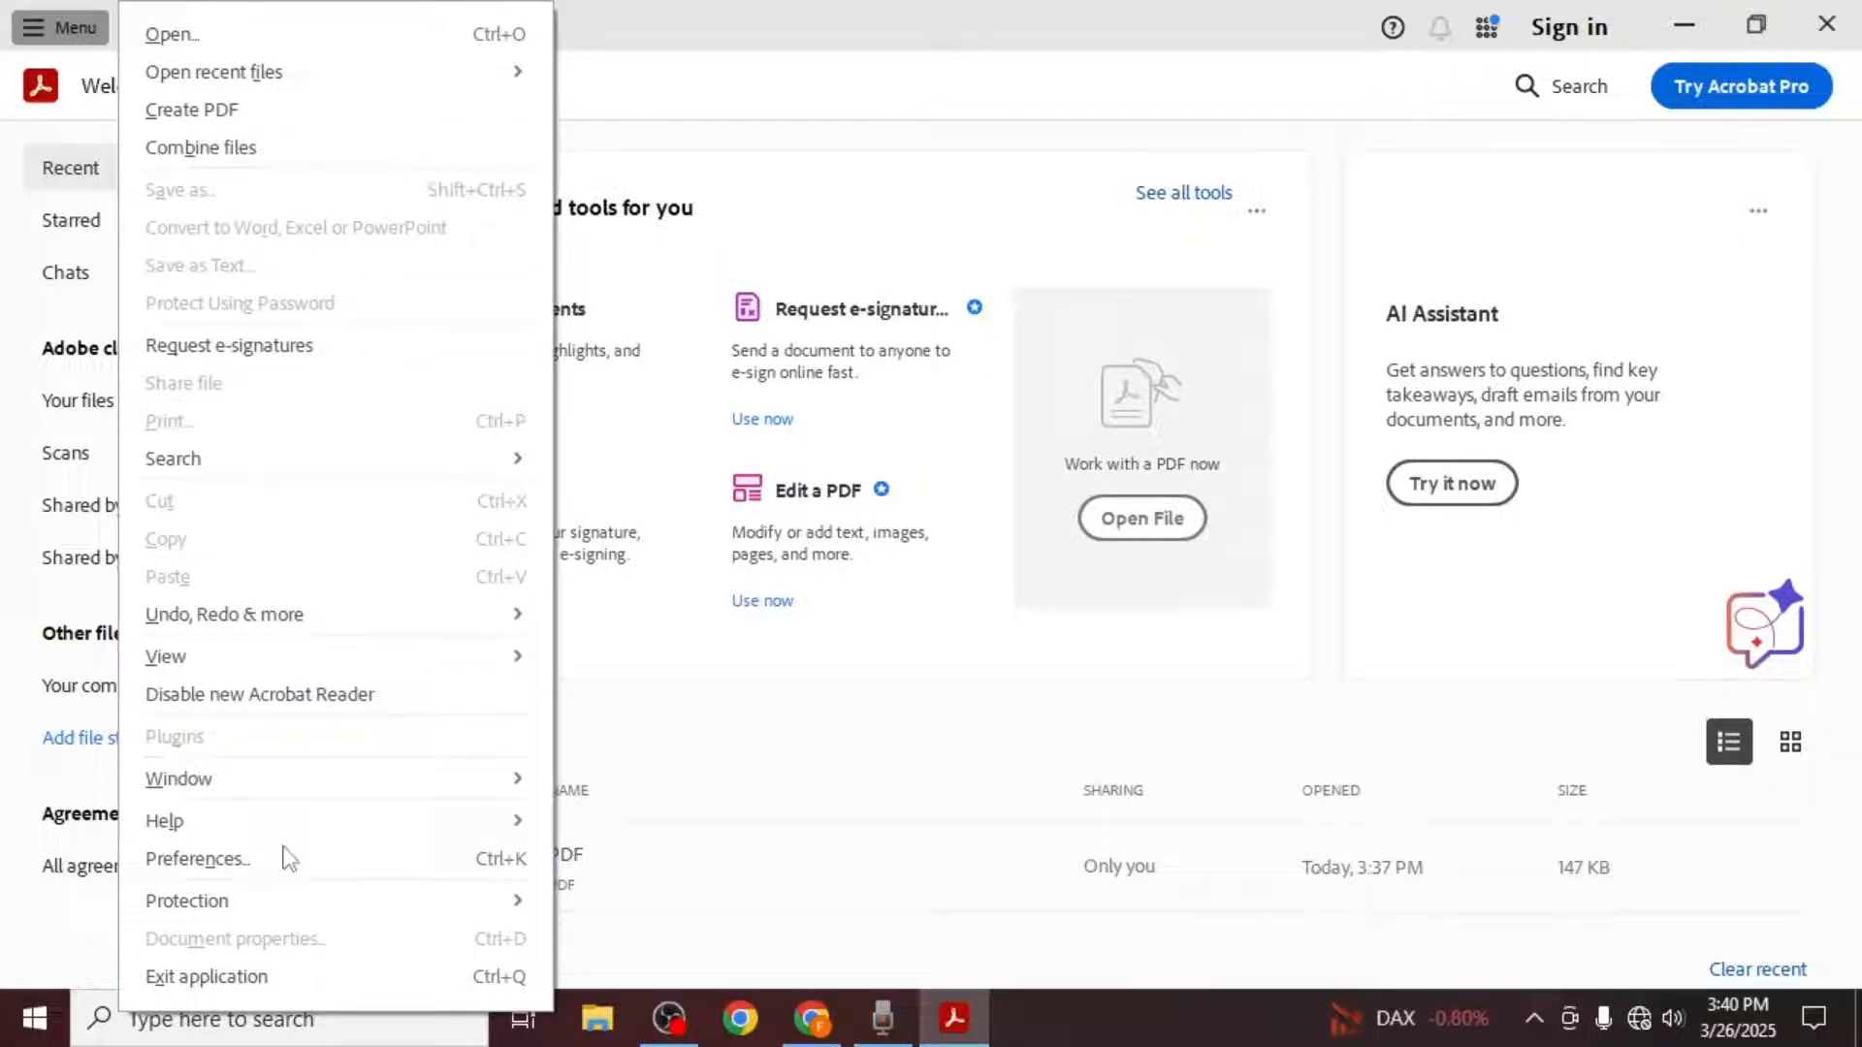
Step: Bring up the Preferences window on the General category
{"action": "left_click", "coordinate": [198, 859]}
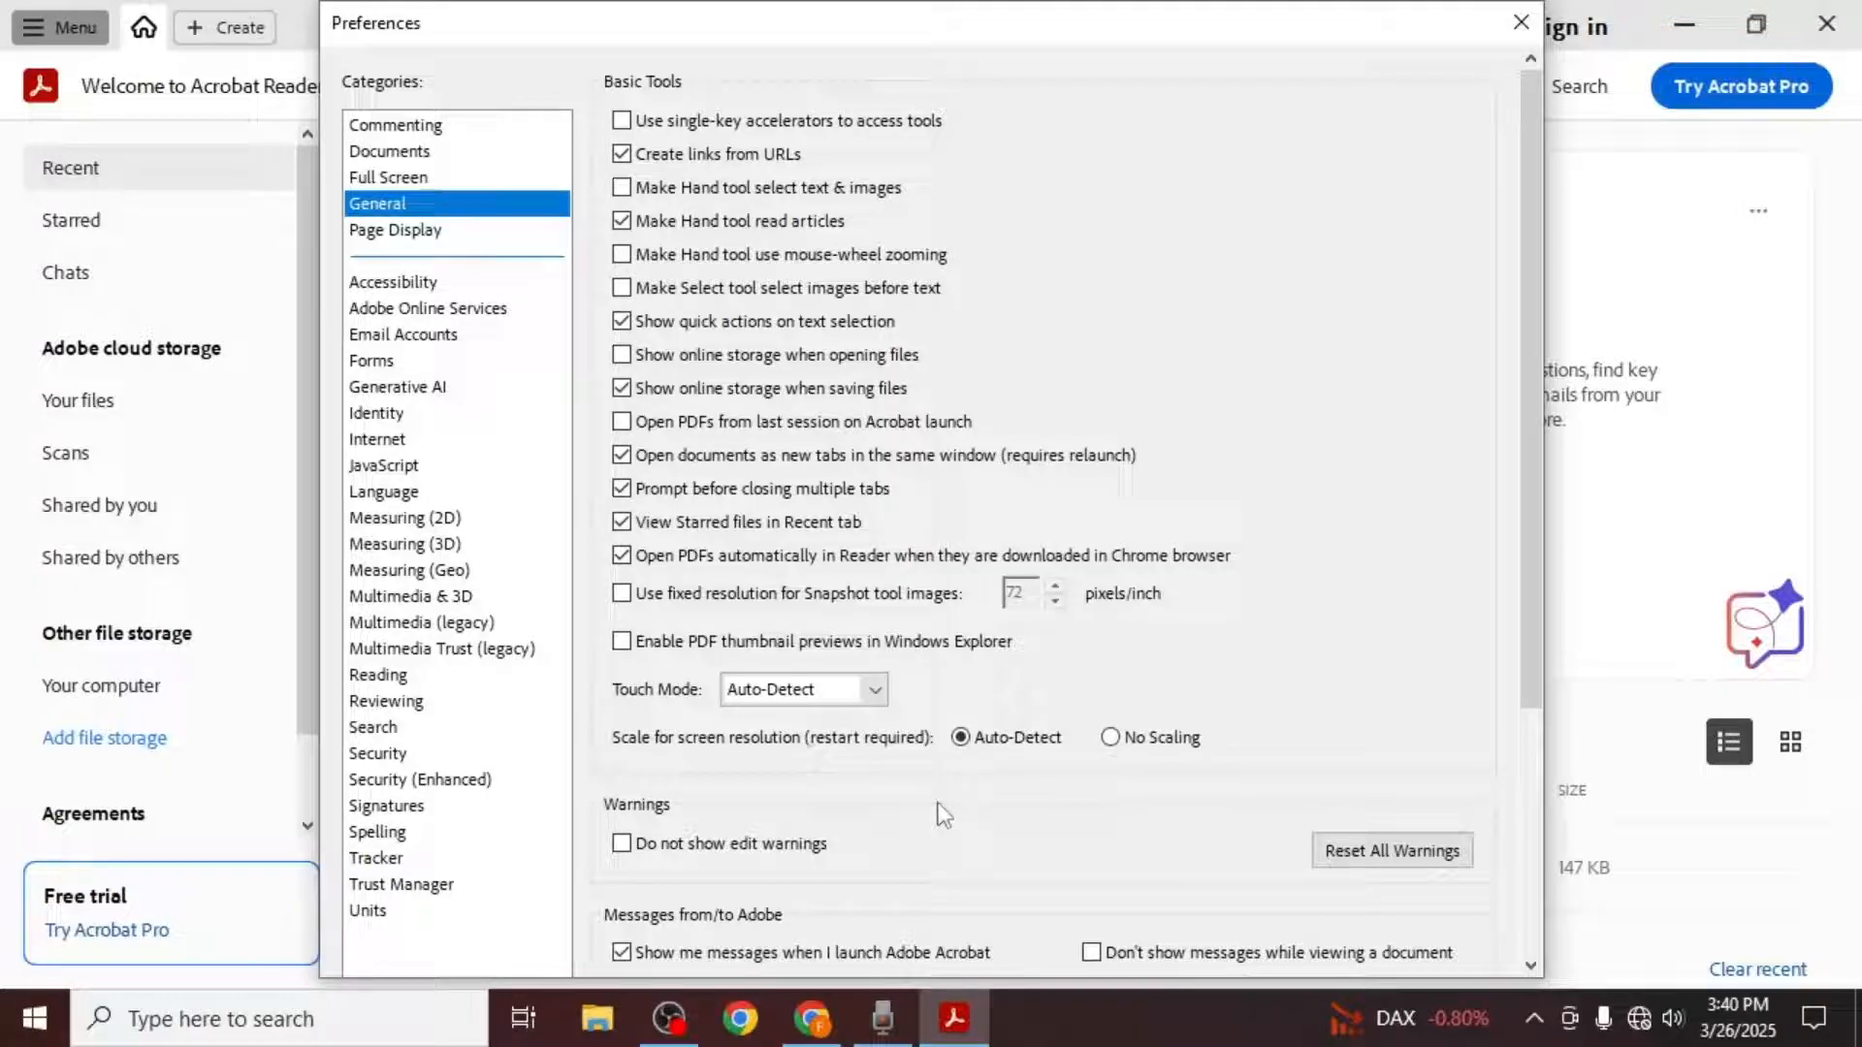
{"action": "mouse_move", "coordinate": [395, 210]}
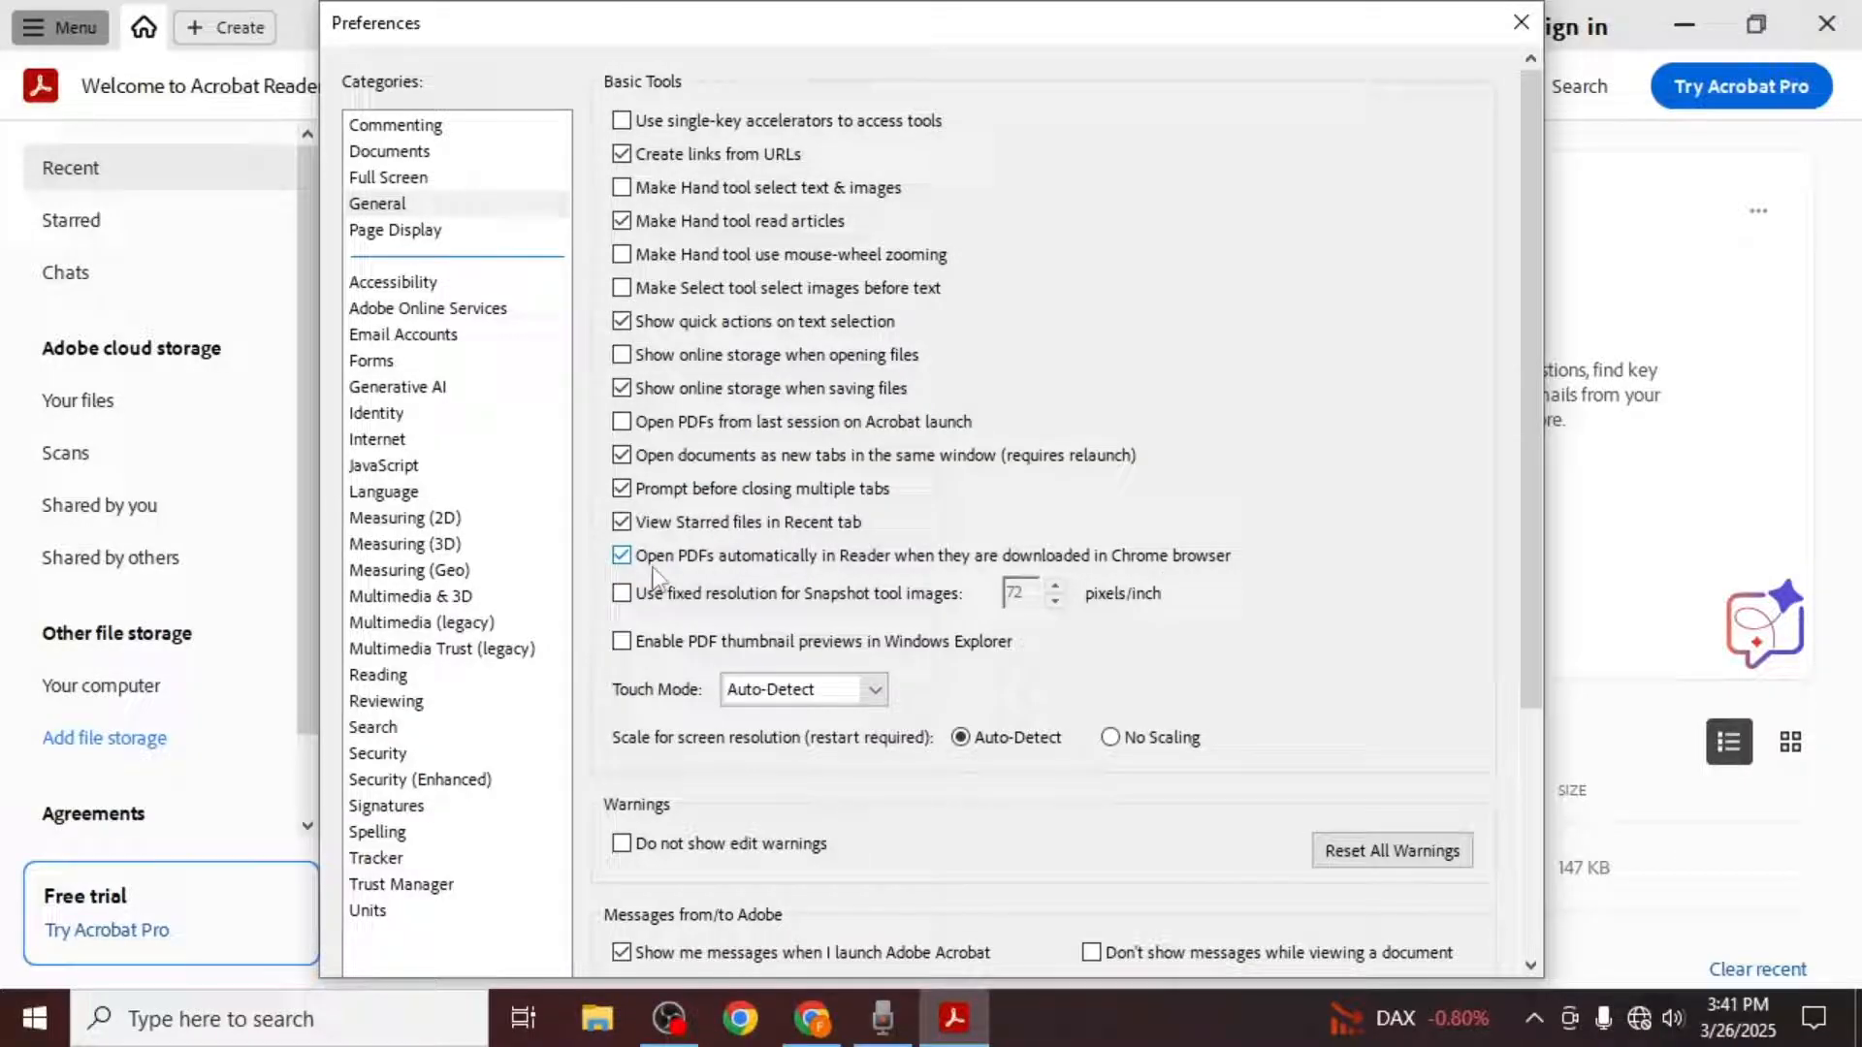
Step: Disable 'Open PDFs automatically in Reader when downloaded in Chrome' and confirm with OK
{"action": "left_click", "coordinate": [621, 556]}
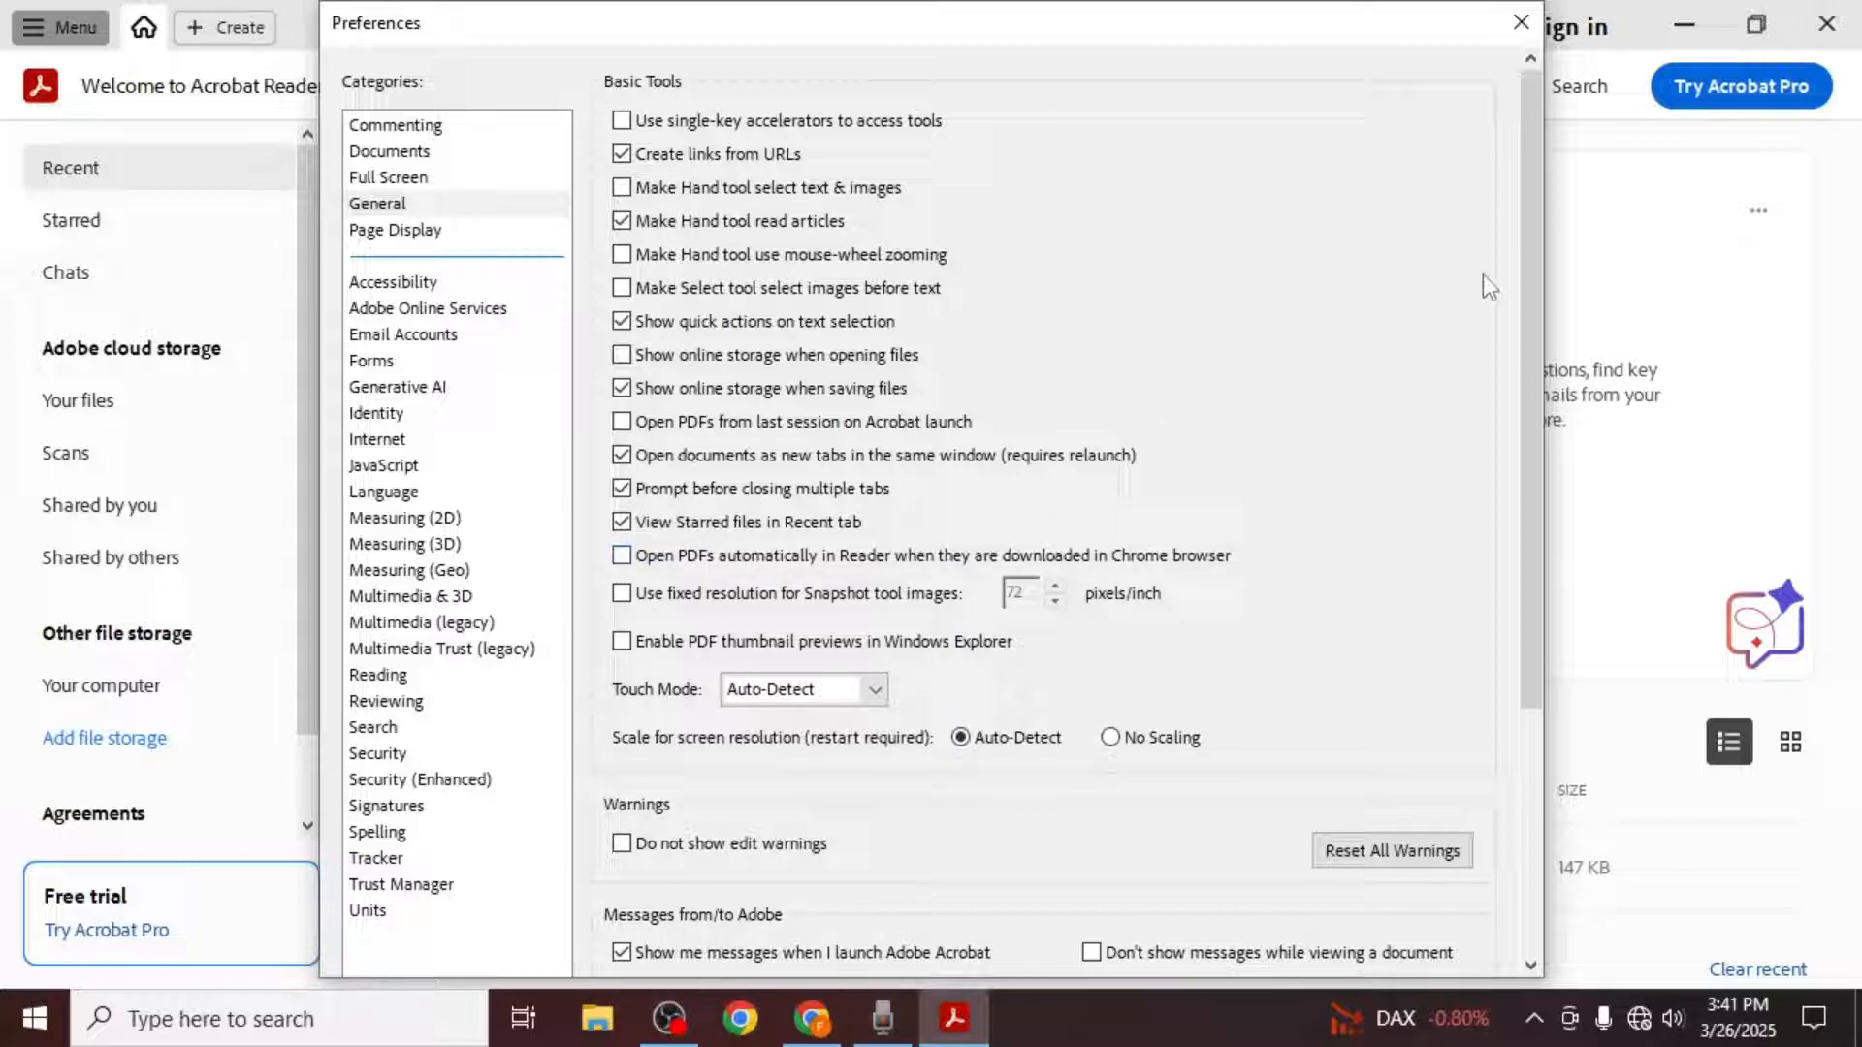
{"action": "scroll", "scroll_direction": "down", "scroll_amount": 3}
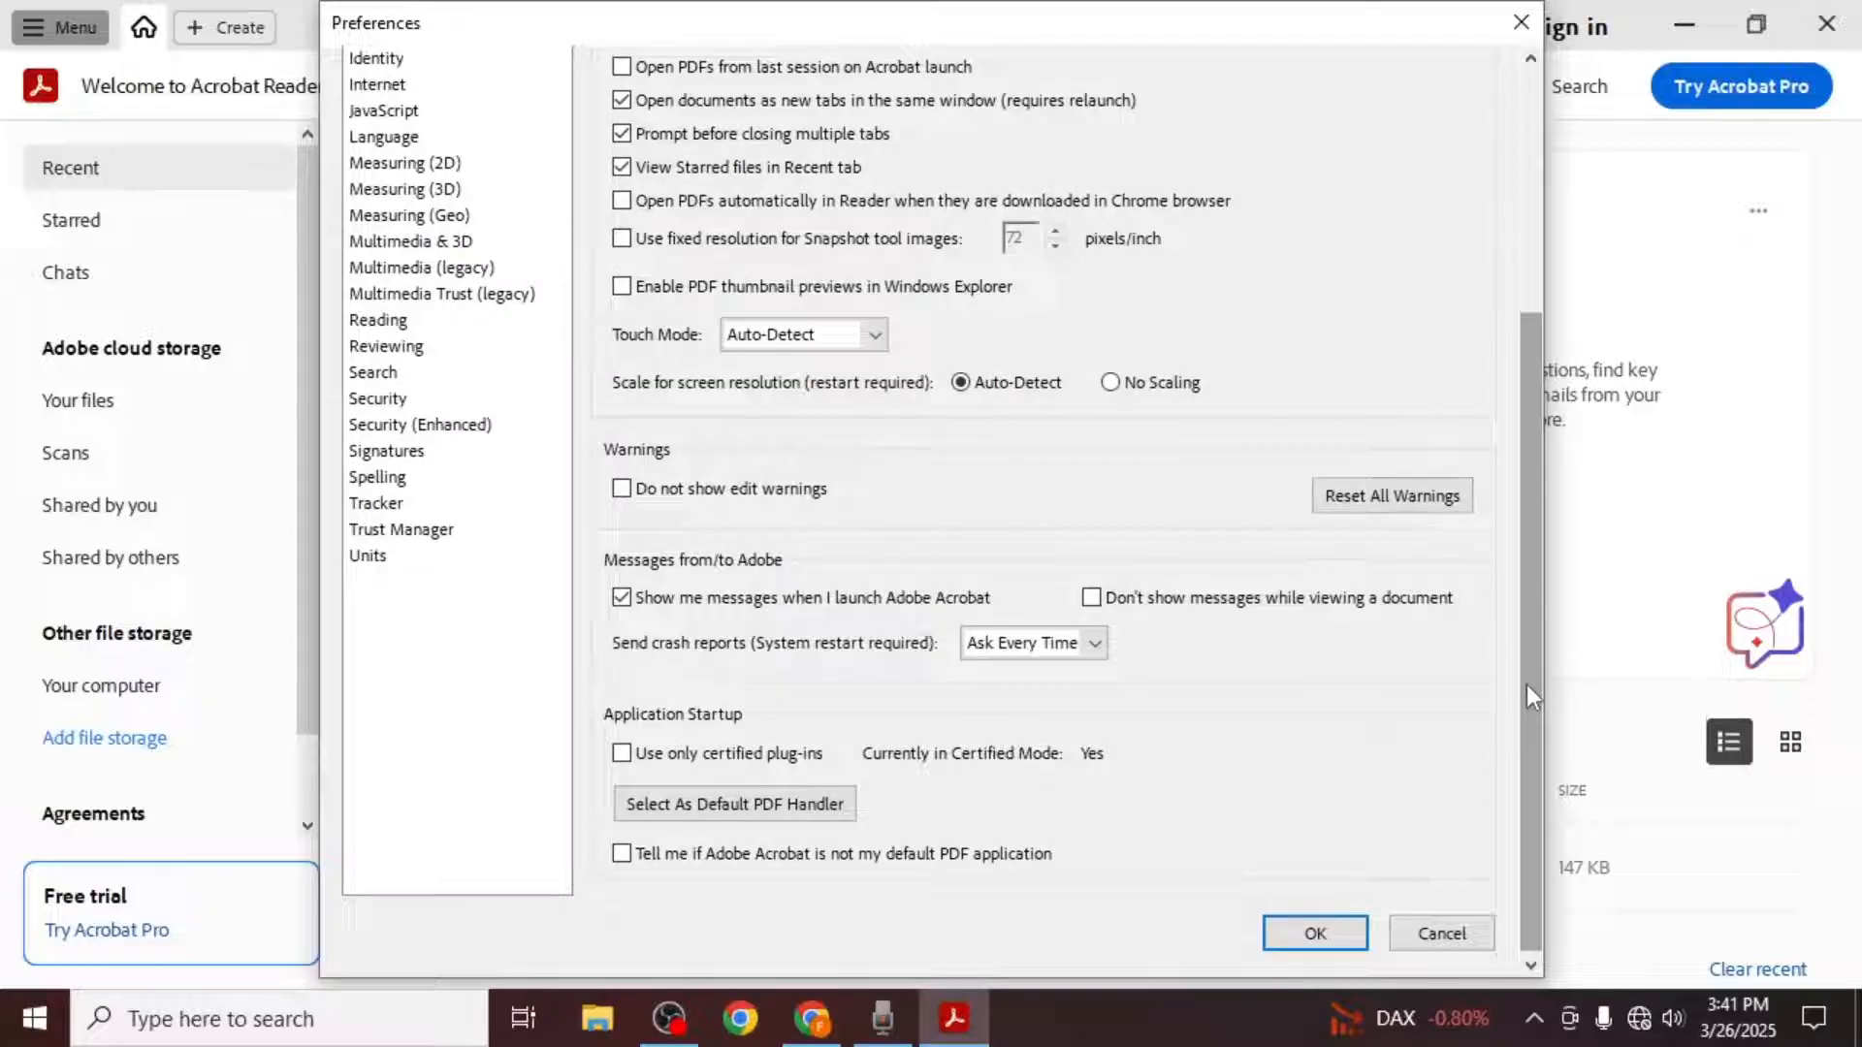
{"action": "left_click", "coordinate": [1315, 933]}
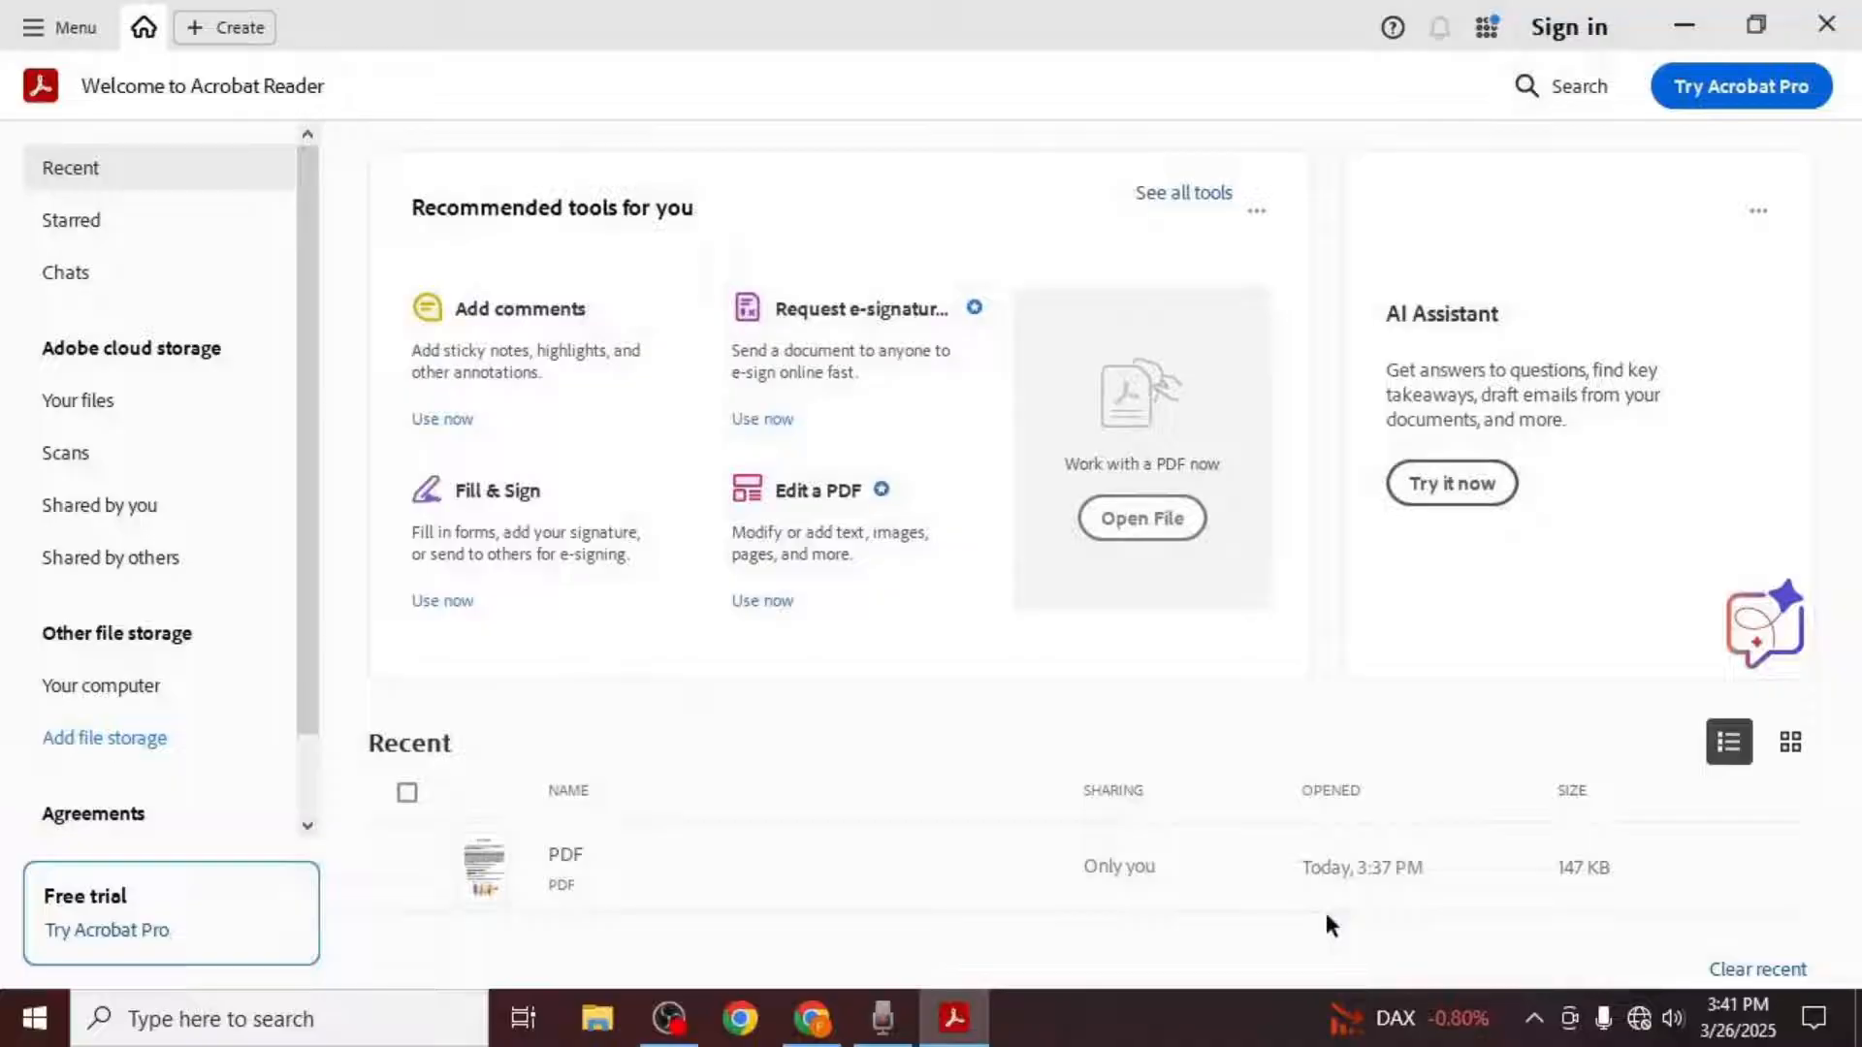
{"action": "mouse_move", "coordinate": [1823, 26]}
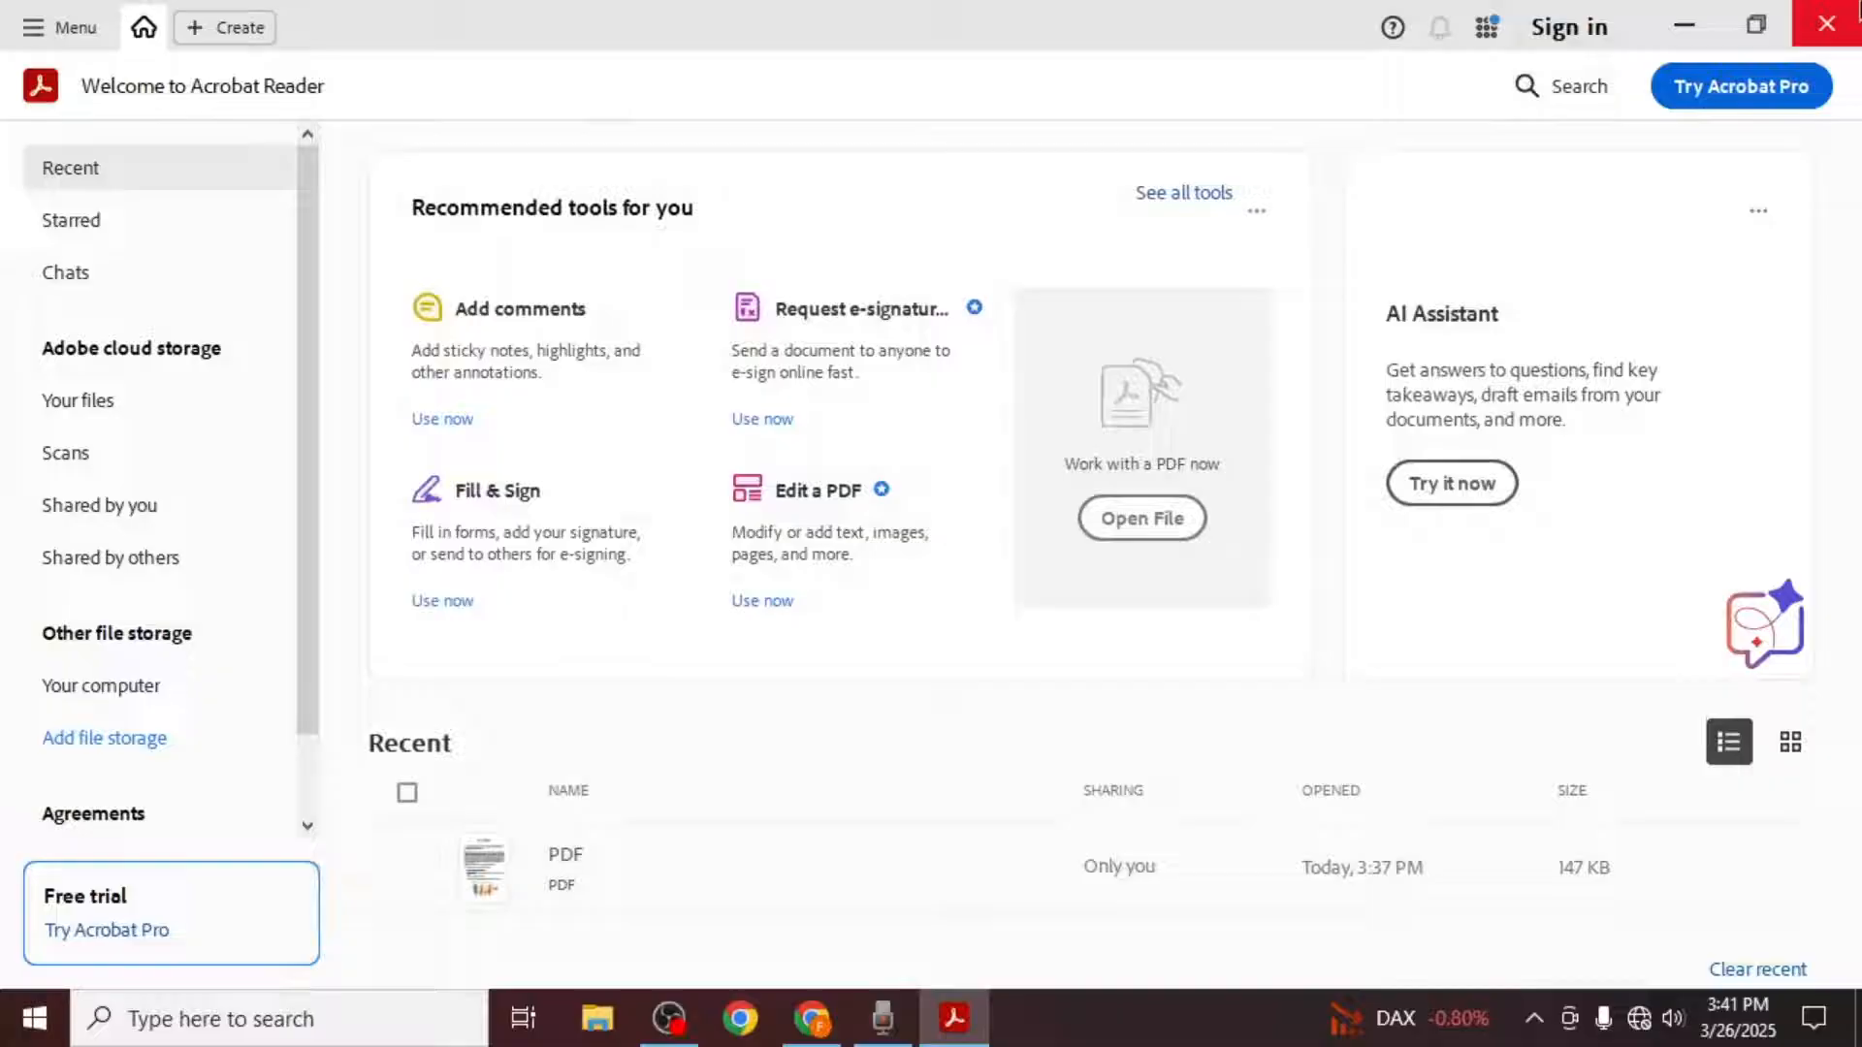
Step: Close Reader, then download the sample bookmarks PDF in Chrome and save it to Downloads
{"action": "left_click", "coordinate": [1827, 24]}
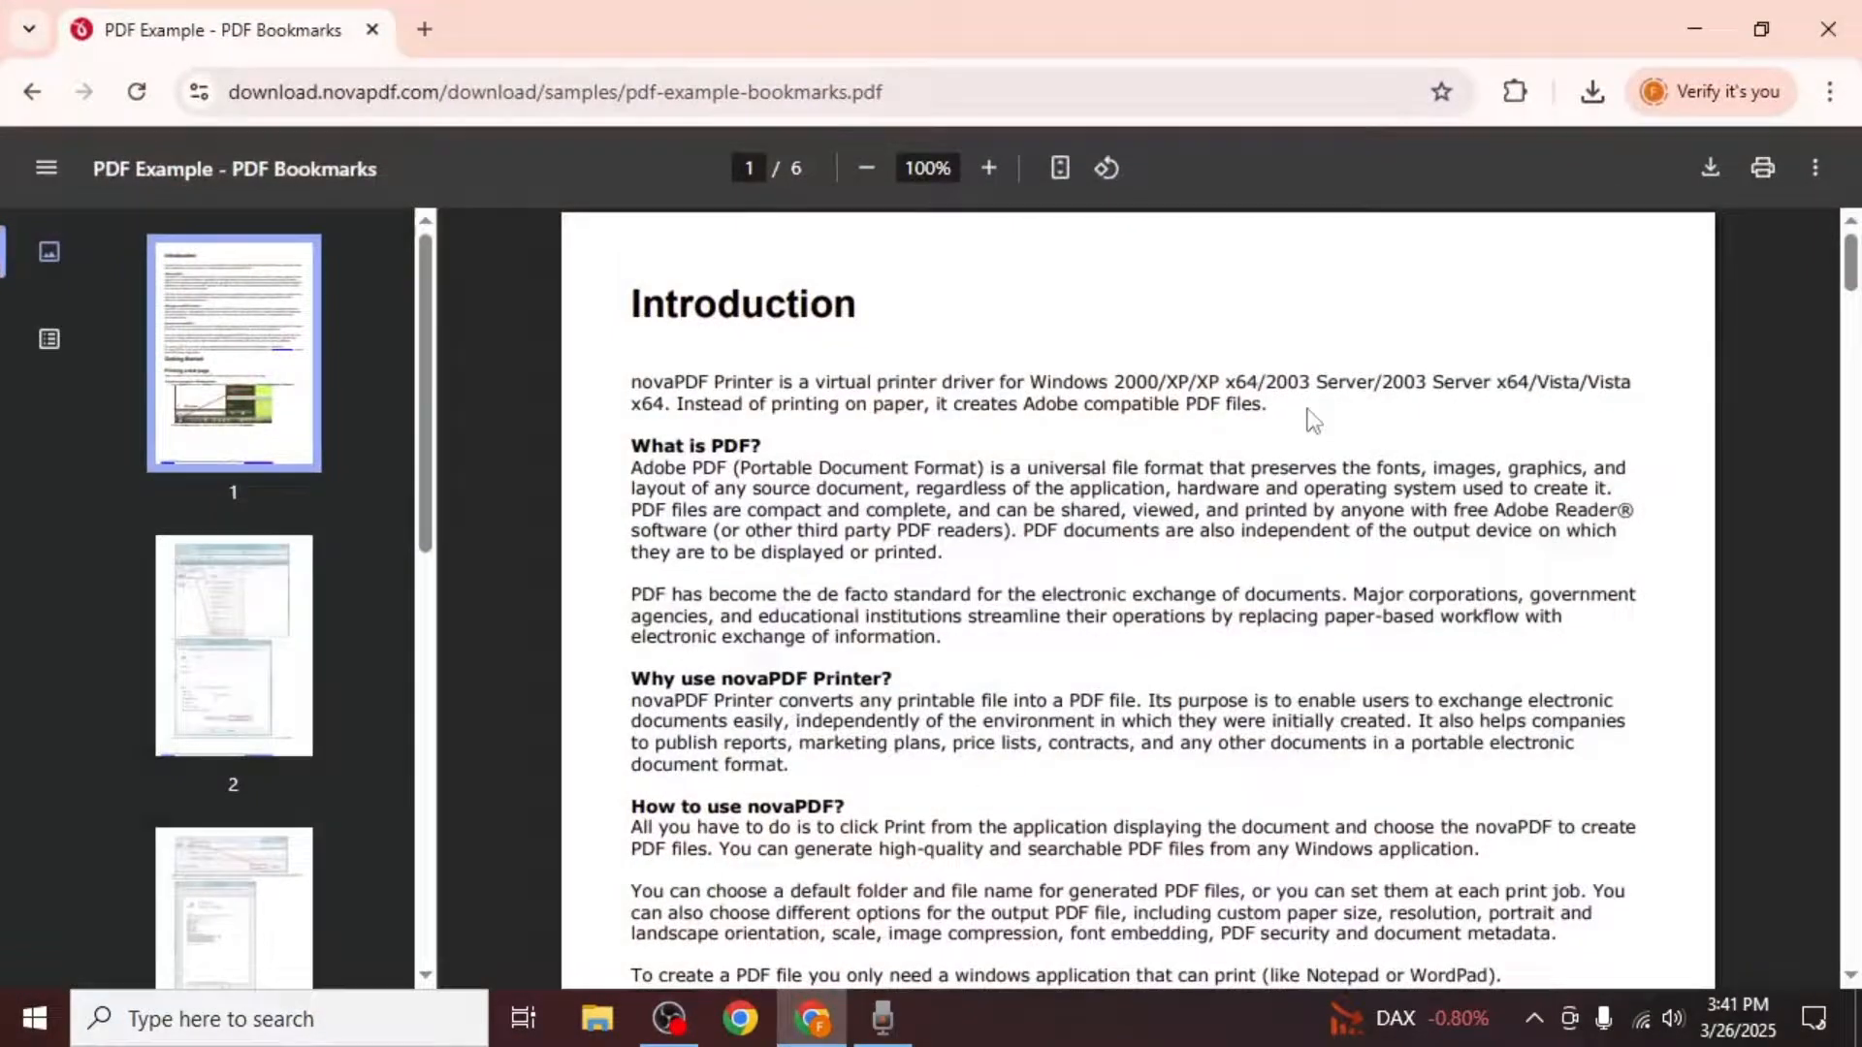
{"action": "left_click", "coordinate": [1709, 167]}
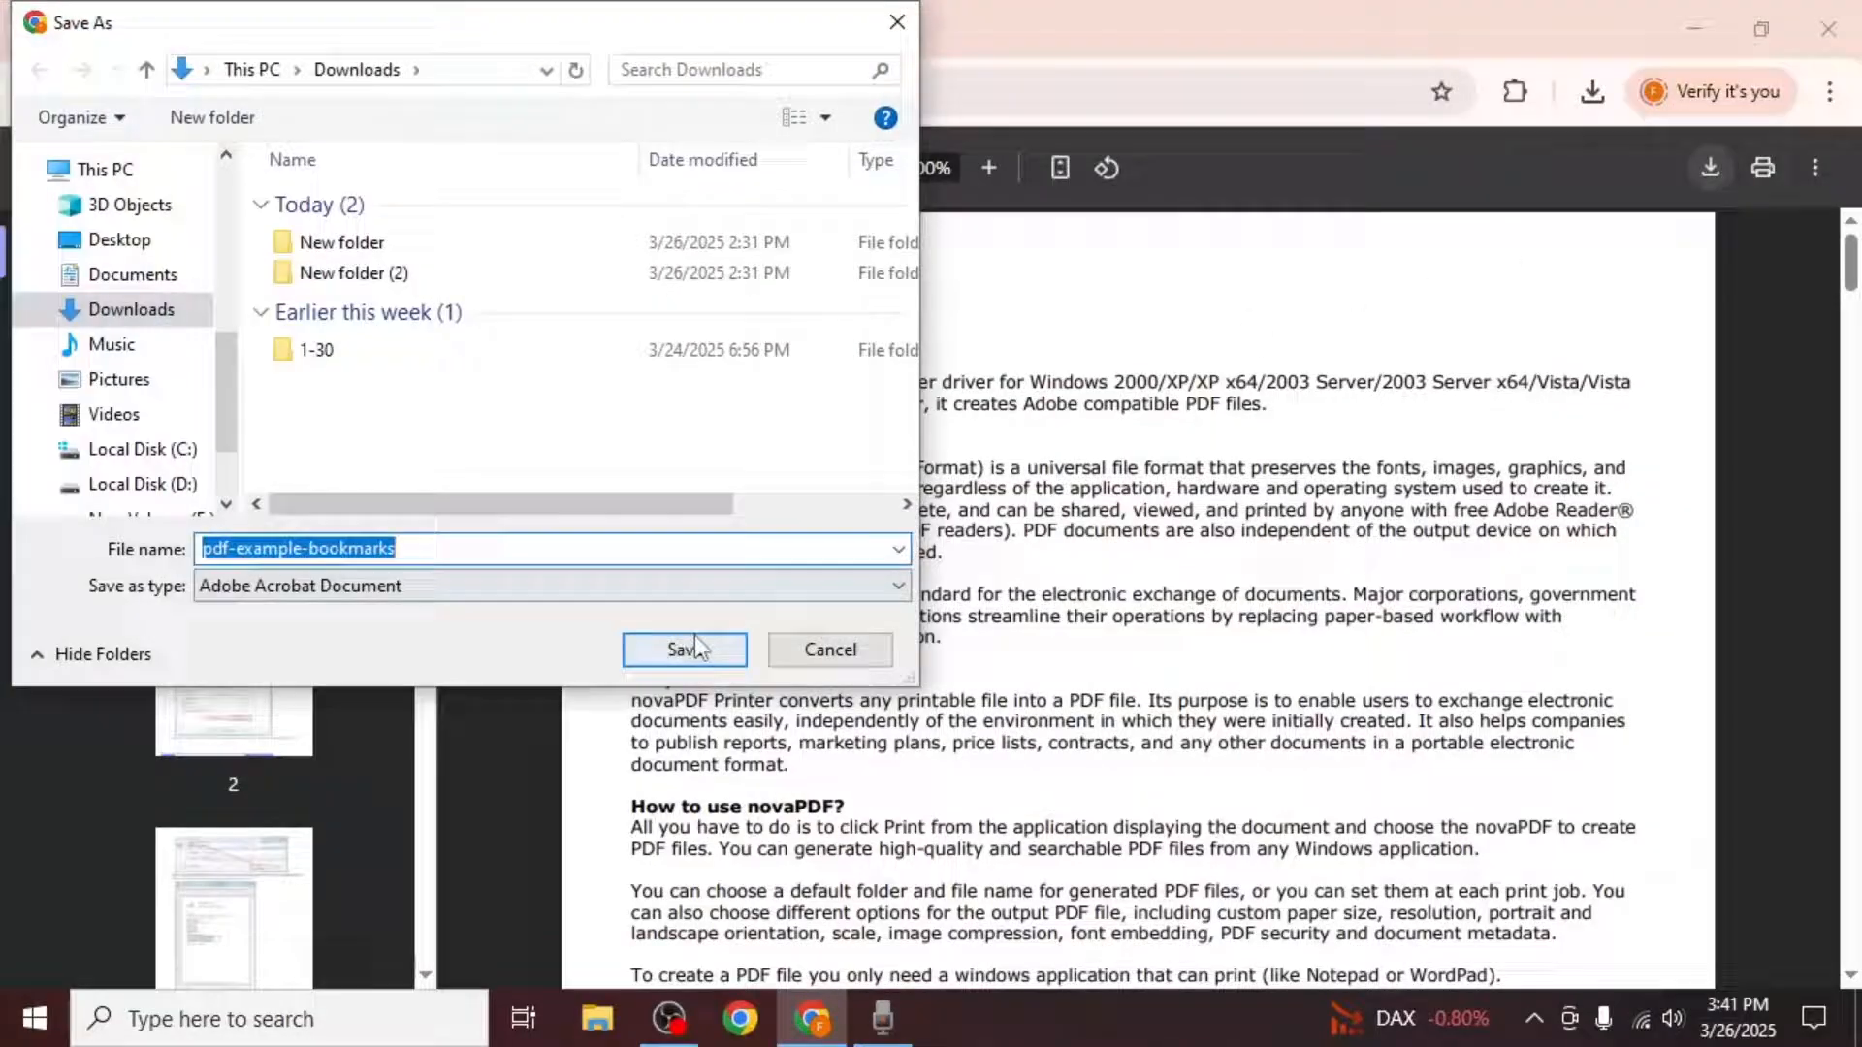
{"action": "left_click", "coordinate": [683, 650]}
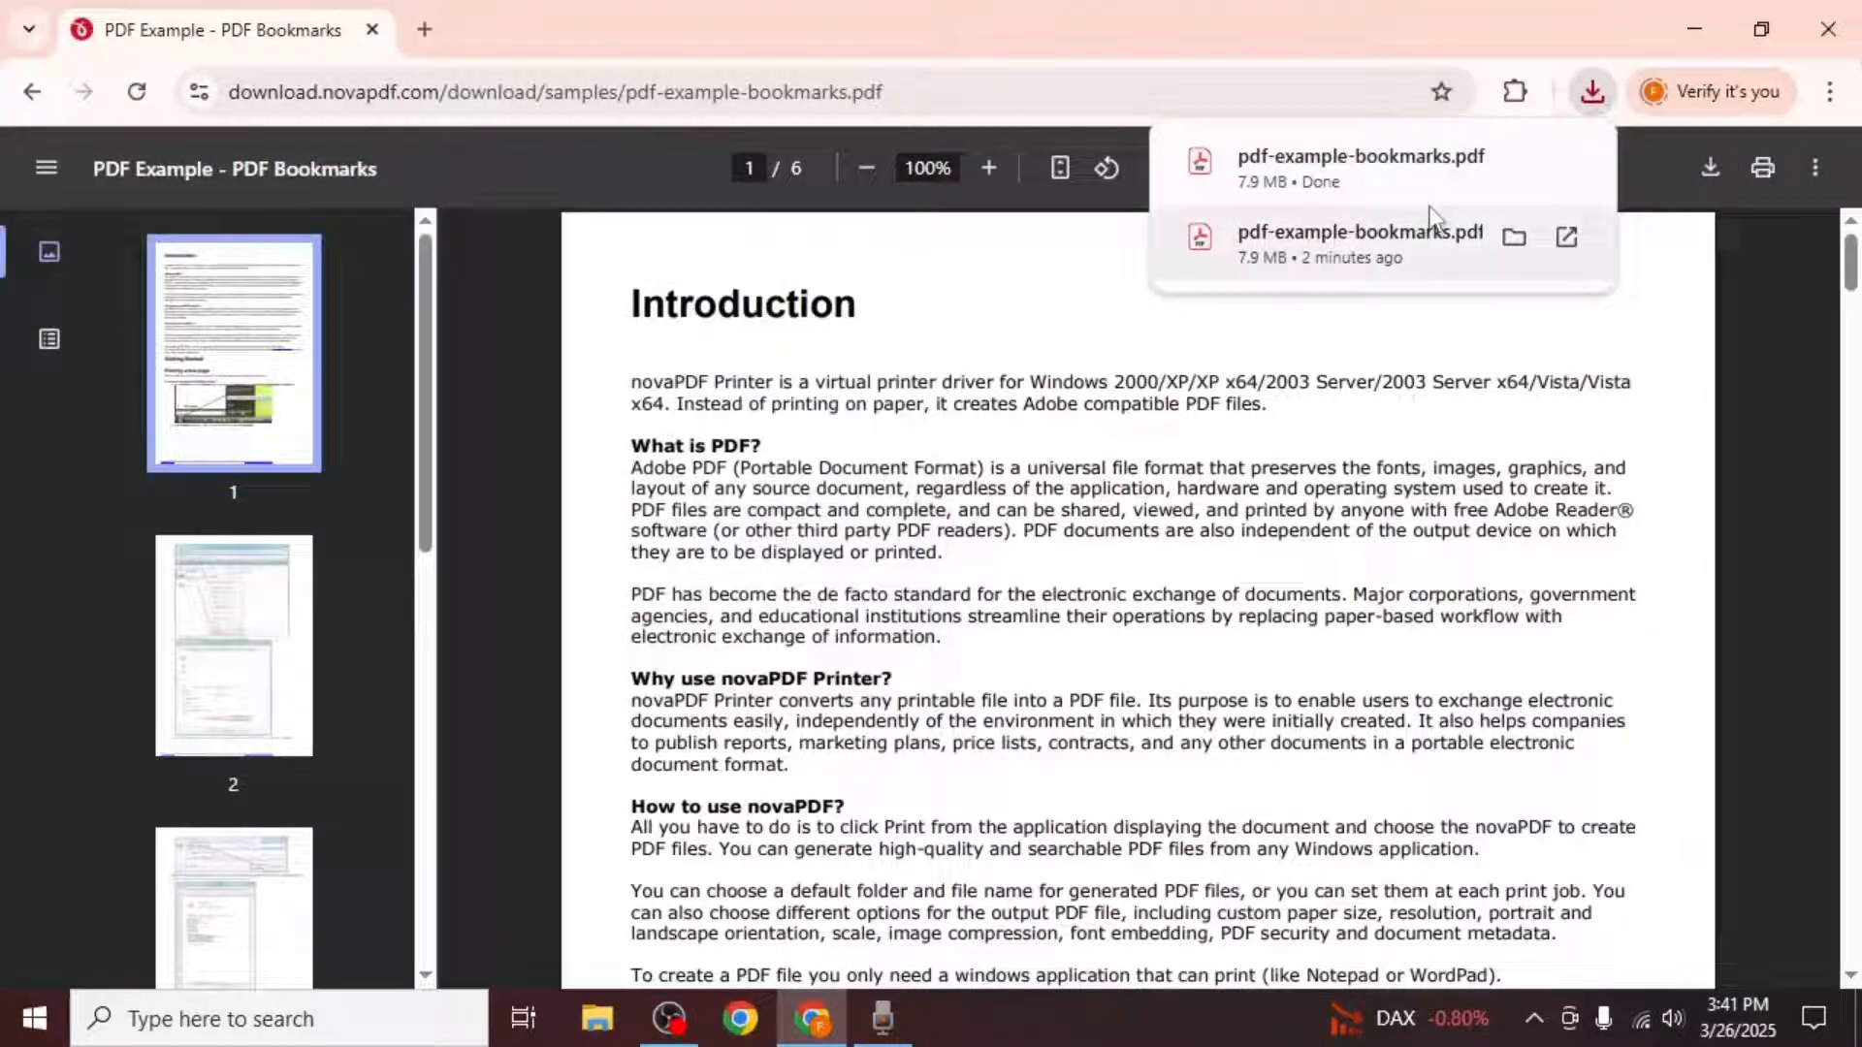